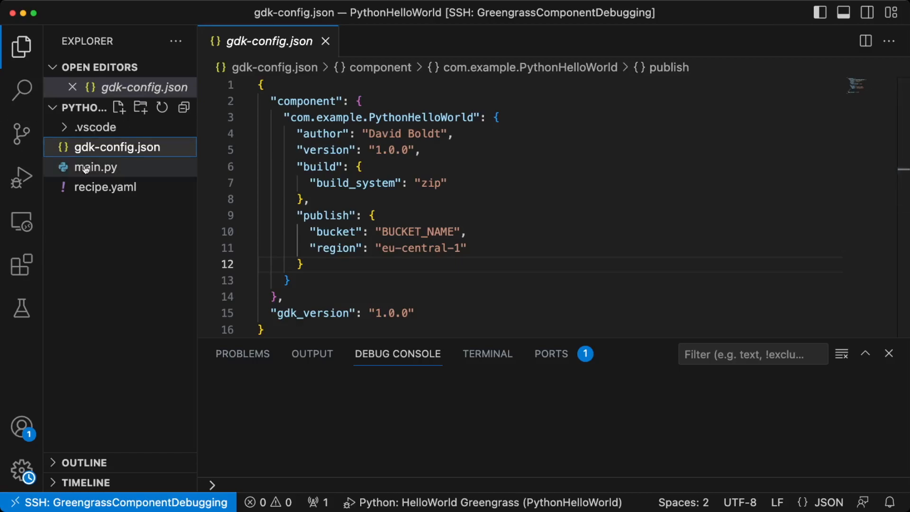
Step: Read main.py's telemetry_data publish loop and AWS_IOT_THING_NAME variable, then view recipe.yaml
left_click(95, 168)
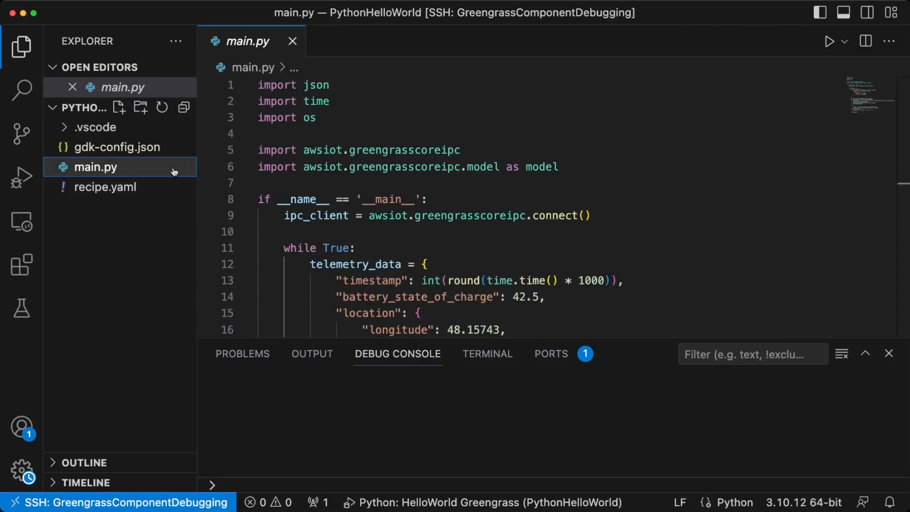
double_click(404, 150)
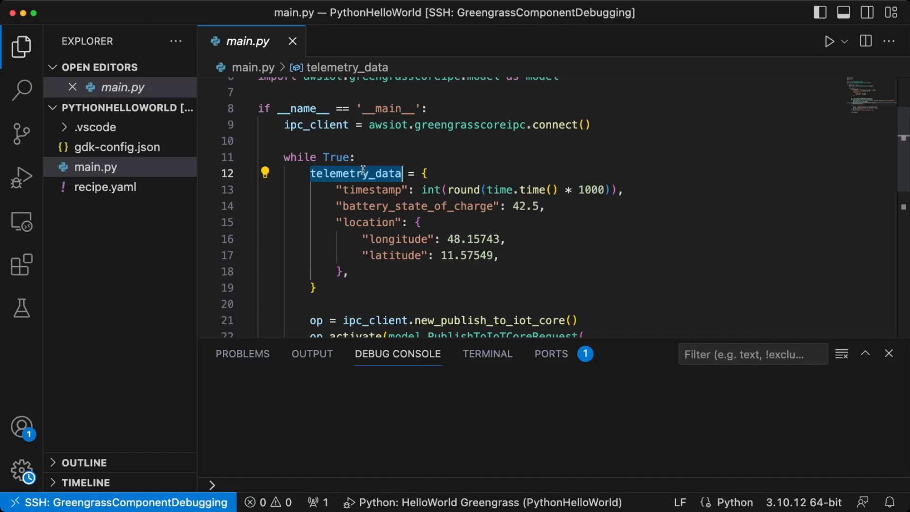
scroll("down", 3)
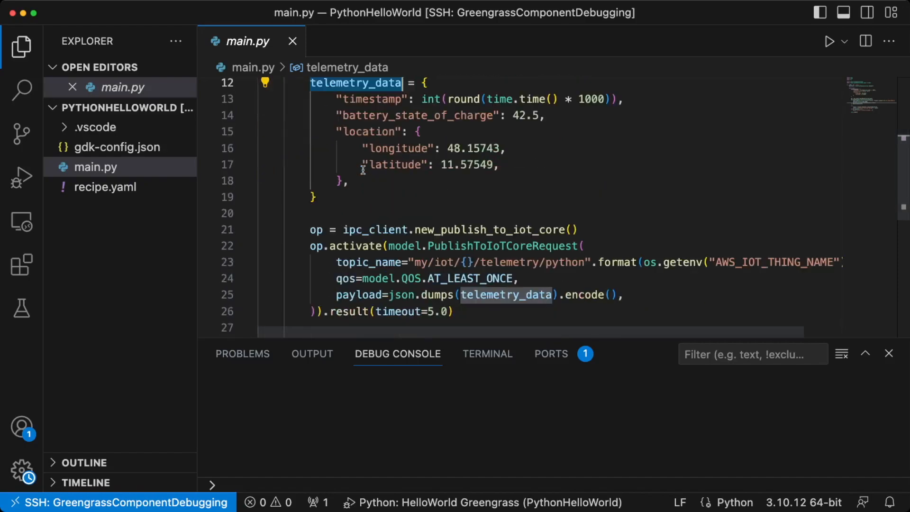
scroll("down", 3)
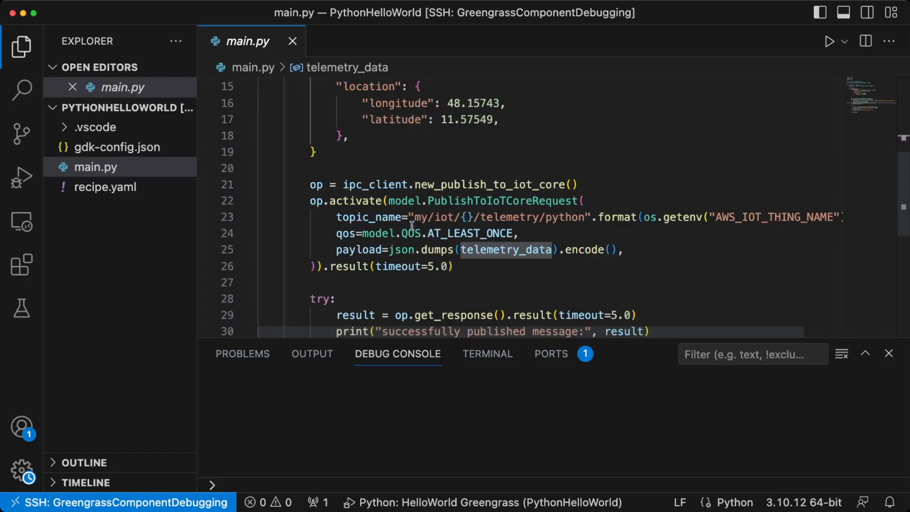
mouse_move(459, 217)
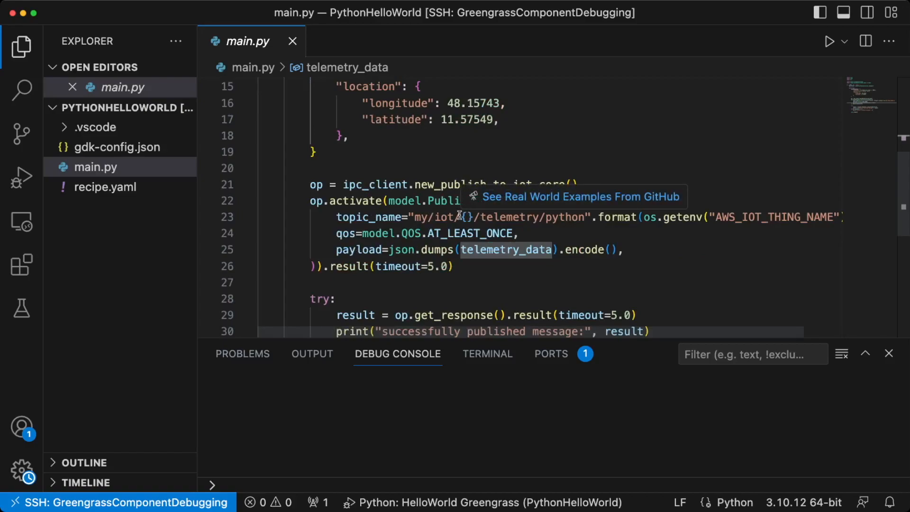
mouse_move(540, 227)
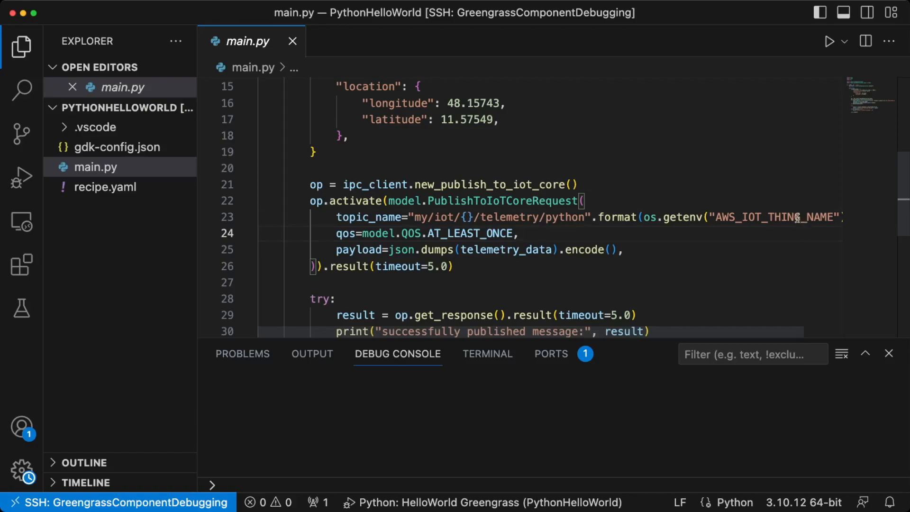
double_click(776, 217)
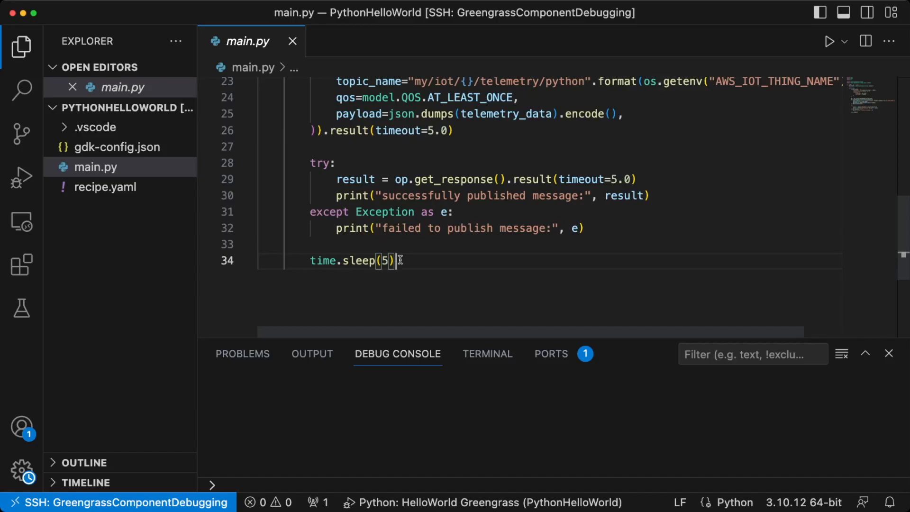
left_click(106, 187)
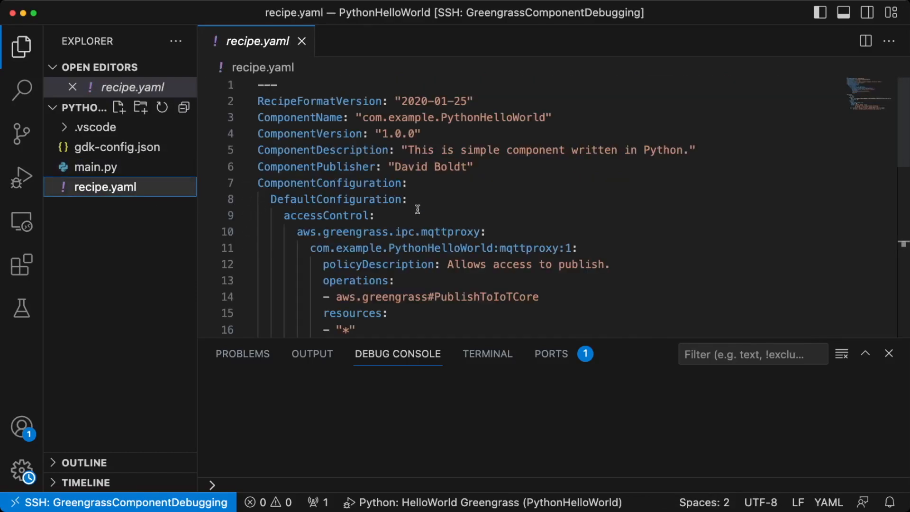
scroll("down", 3)
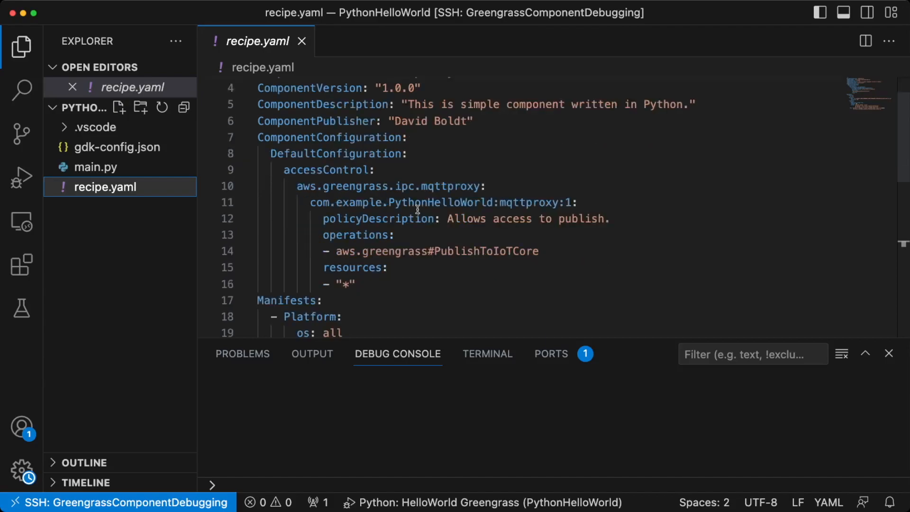
mouse_move(412, 204)
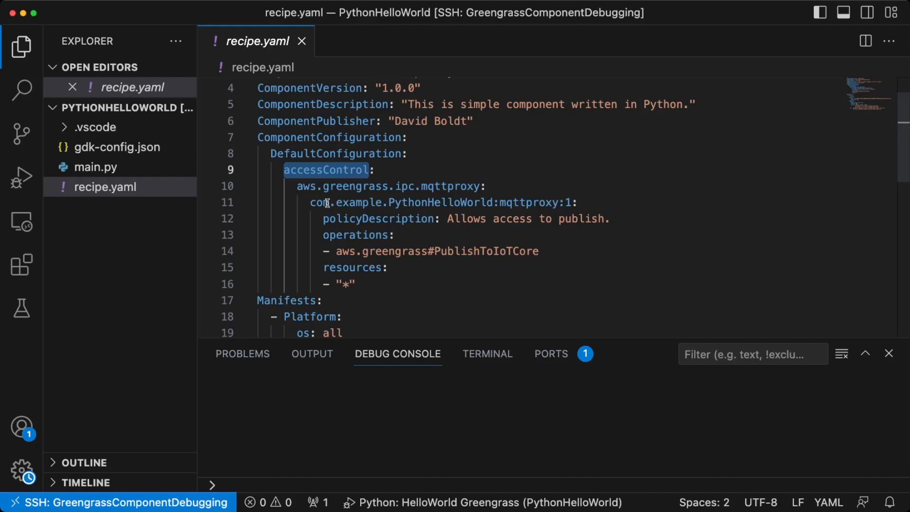
mouse_move(348, 228)
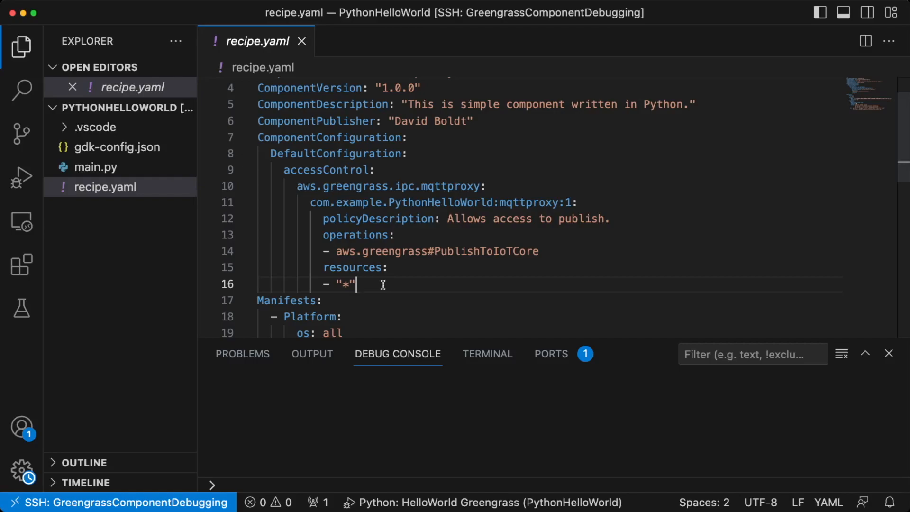
scroll("down", 3)
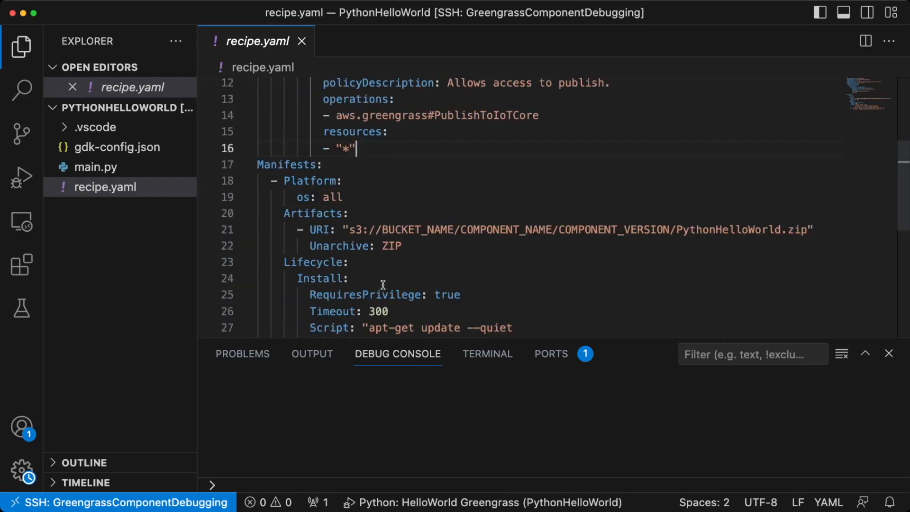
scroll("down", 3)
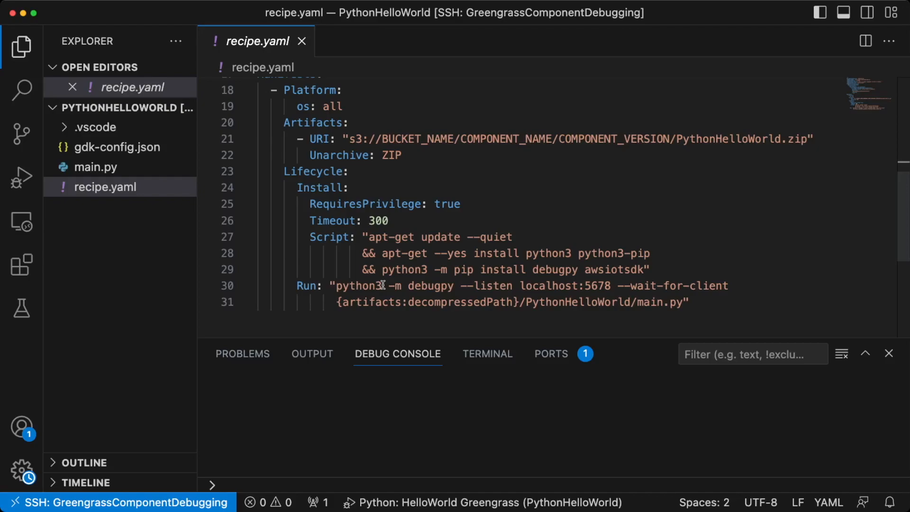
mouse_move(522, 281)
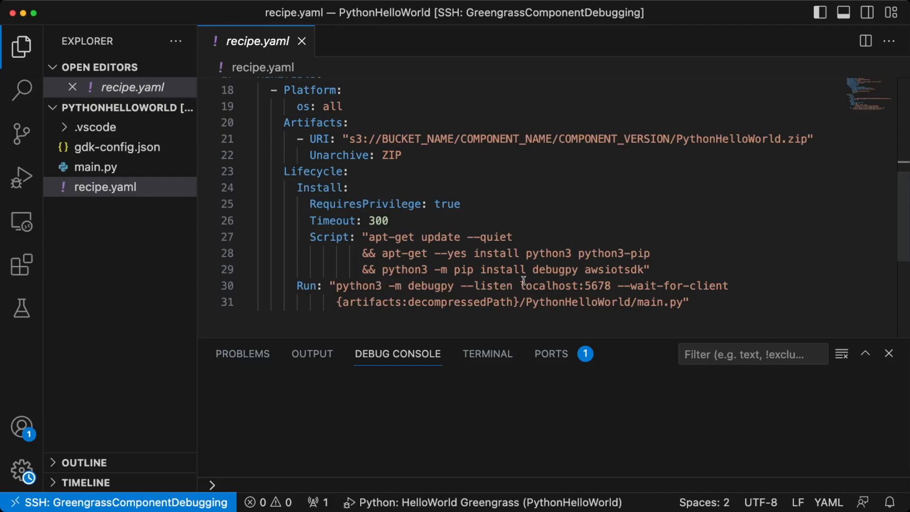
double_click(554, 269)
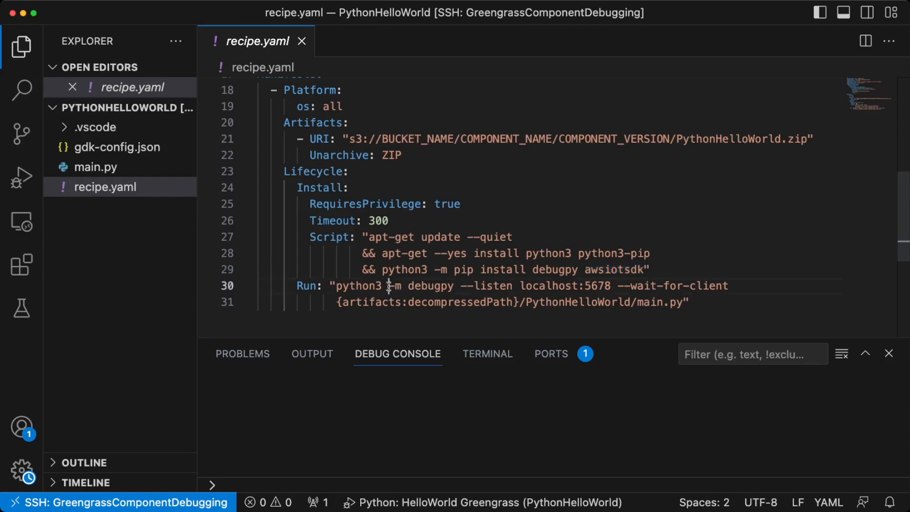
left_click_drag(390, 285, 729, 286)
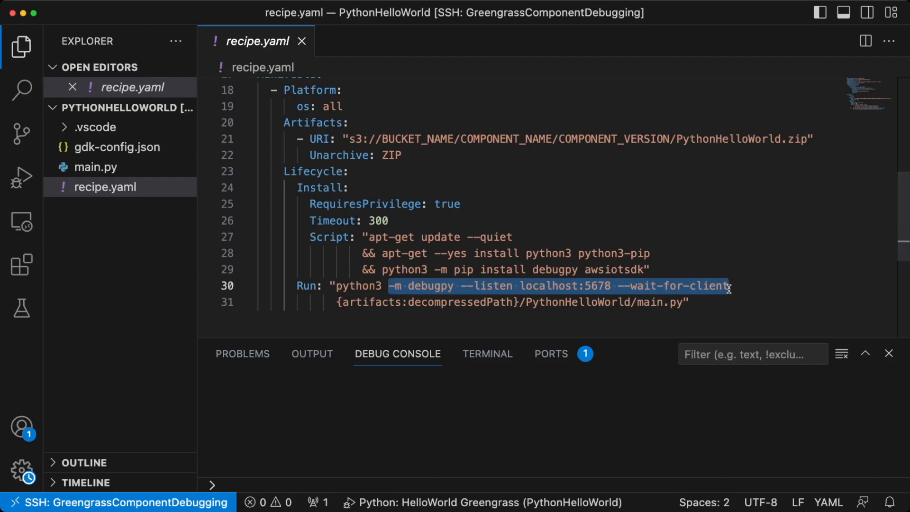
left_click(737, 285)
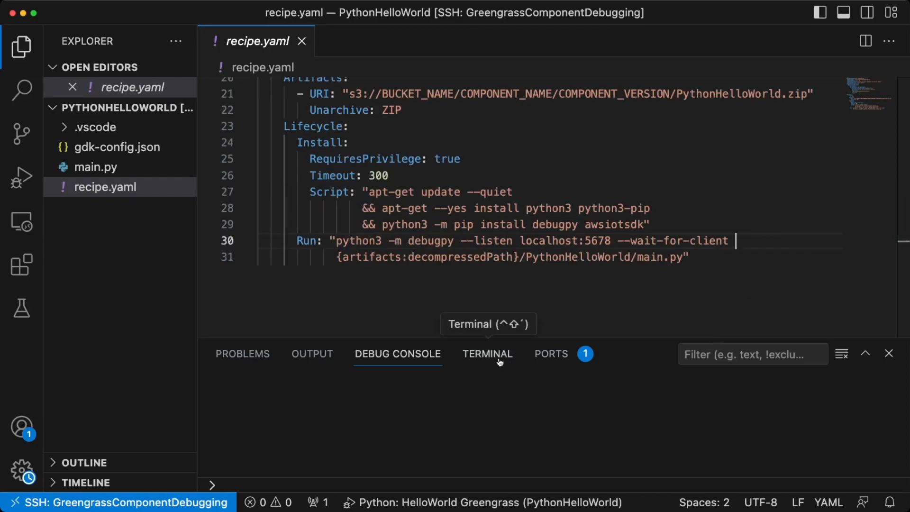
Step: Run gdk component build in the terminal and expand the zip-build and greengrass-build folders
left_click(487, 353)
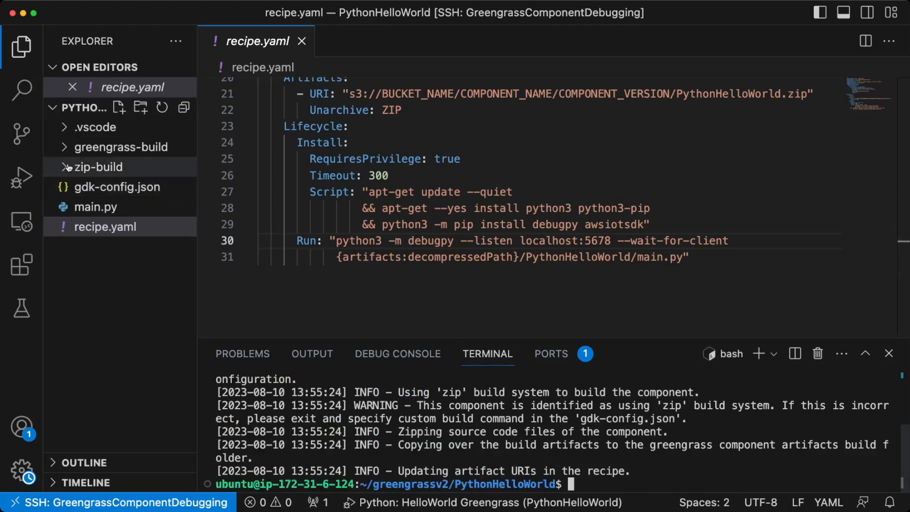
left_click(96, 167)
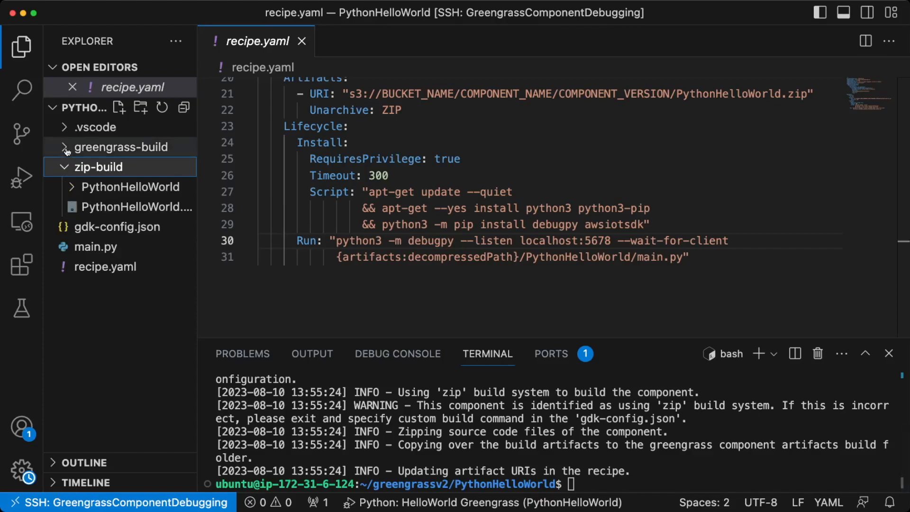
mouse_move(65, 151)
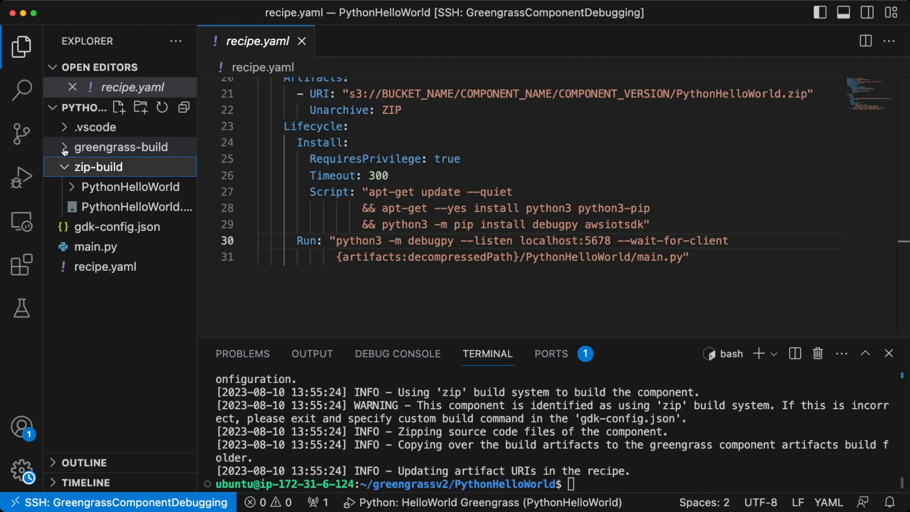
left_click(120, 147)
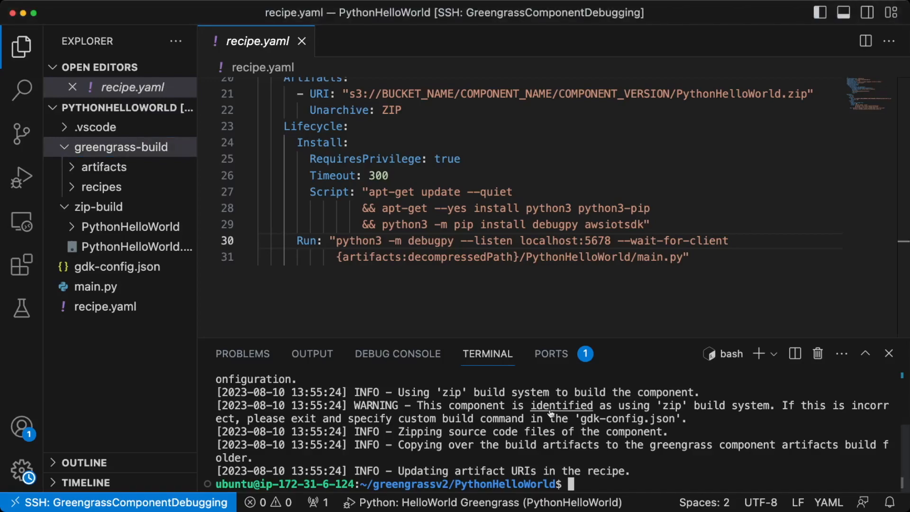
Step: Enter sudo greengrass-cli deployment create merging com.example.PythonHelloWorld=1.0.0 from build recipes and artifacts
type("sudo \\")
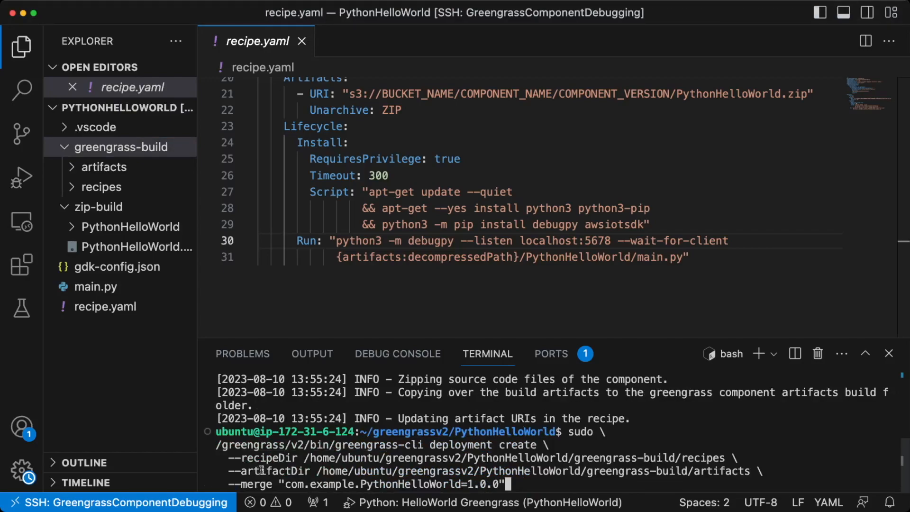
mouse_move(773, 451)
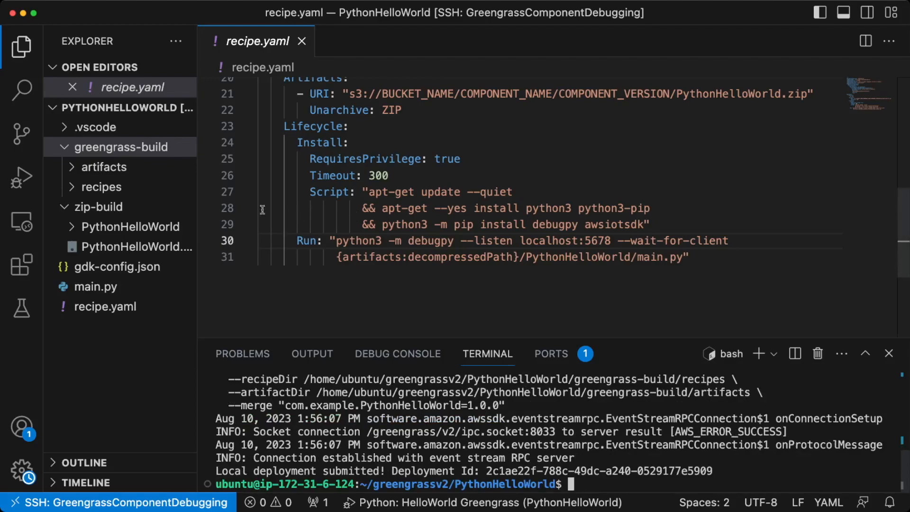
Step: Open .vscode/launch.json and inspect the localhost:5678 attach and remoteRoot path mapping
left_click(96, 127)
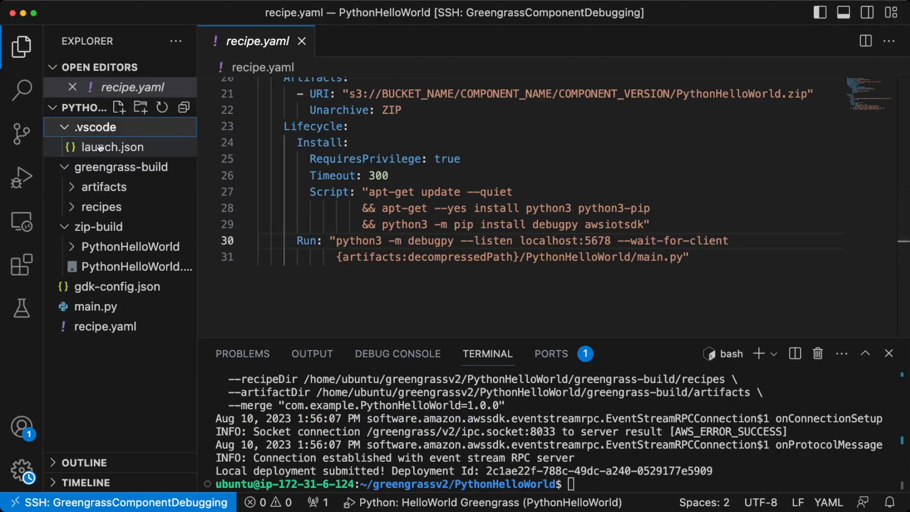
left_click(113, 147)
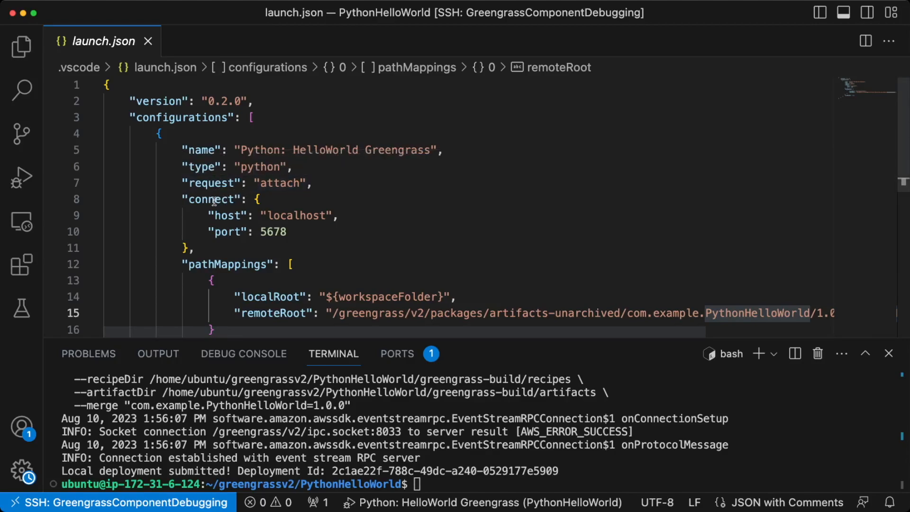
mouse_move(227, 215)
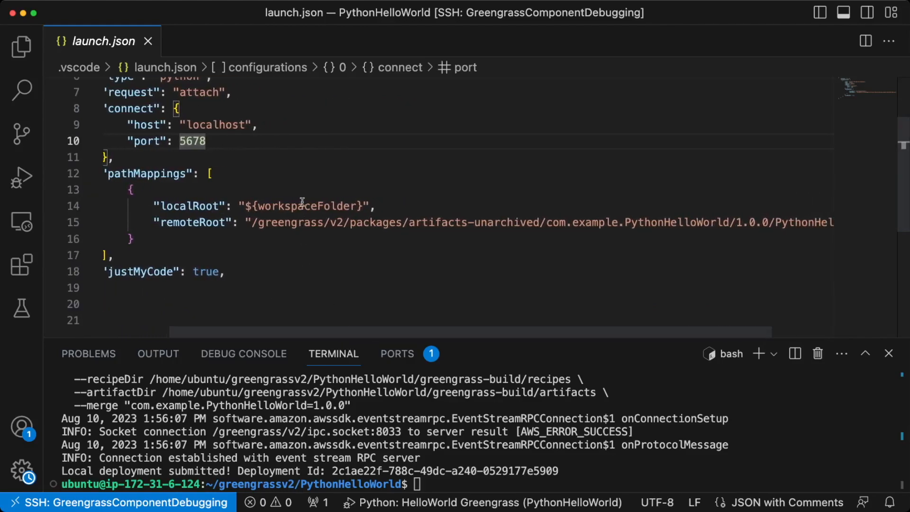
double_click(192, 222)
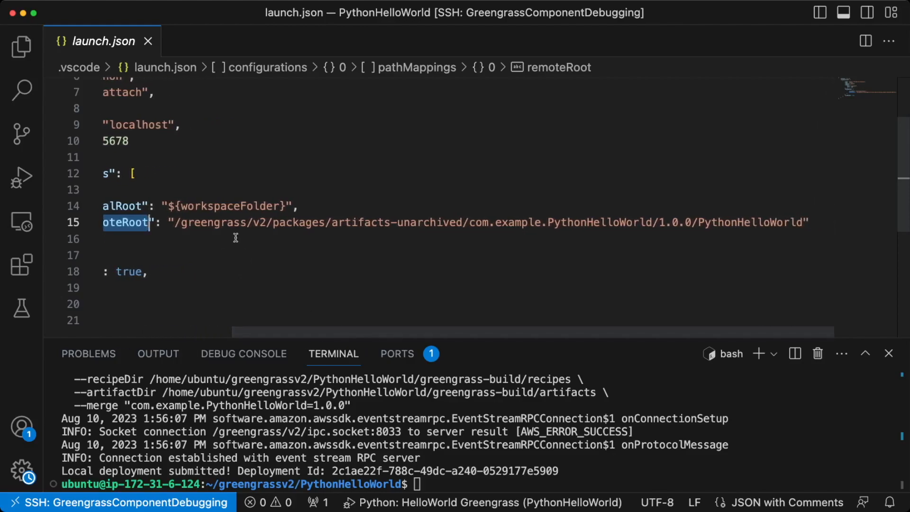
mouse_move(352, 247)
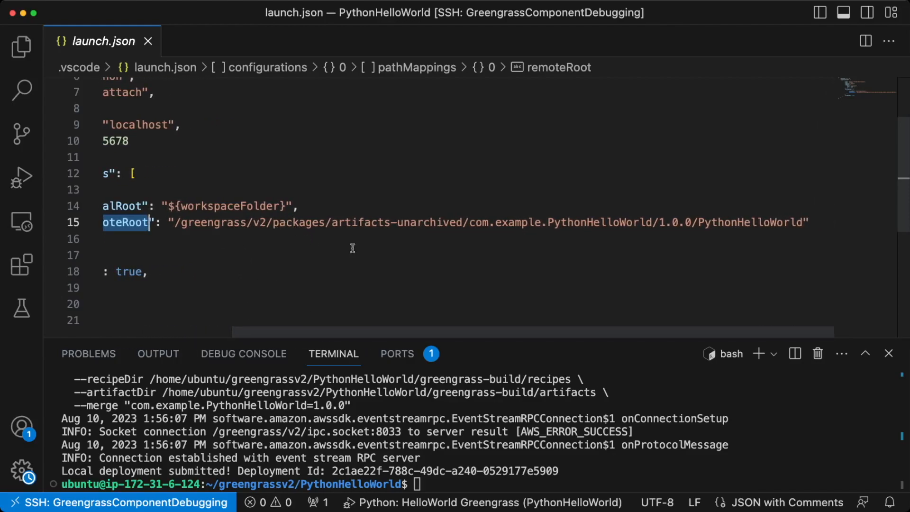
mouse_move(458, 235)
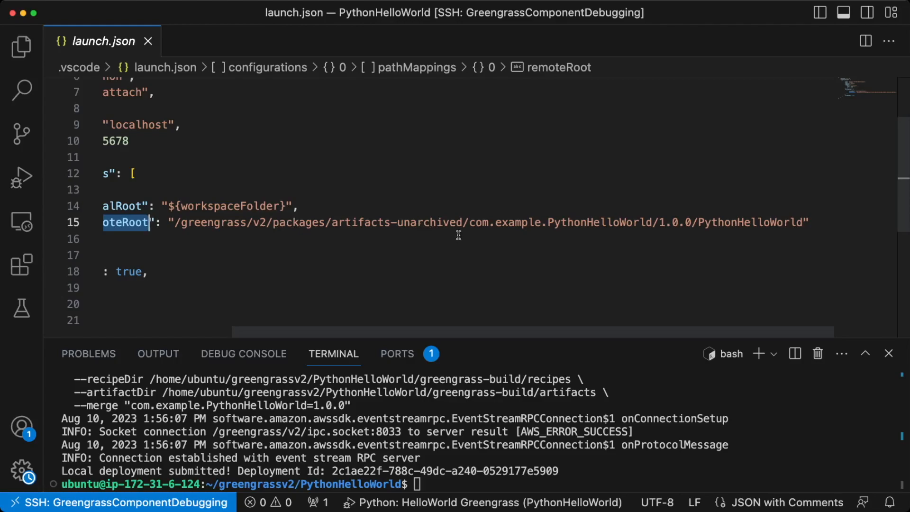
mouse_move(610, 242)
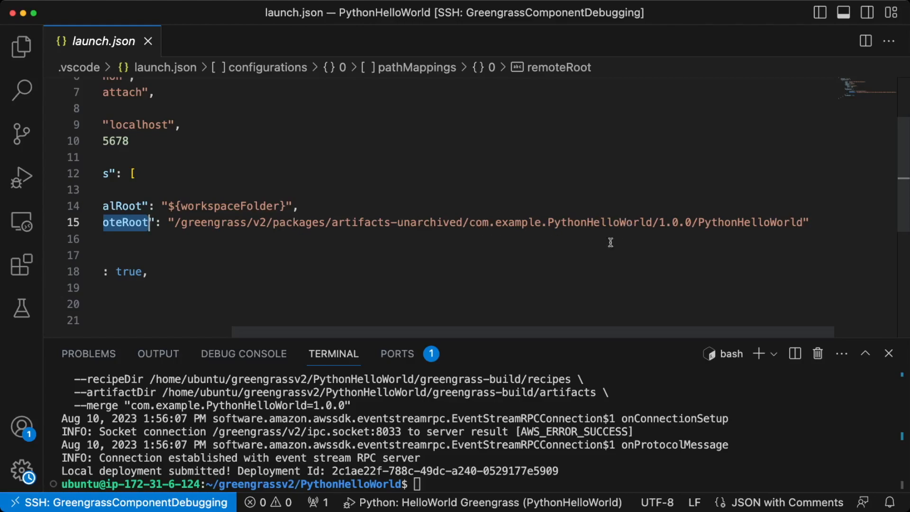
mouse_move(479, 434)
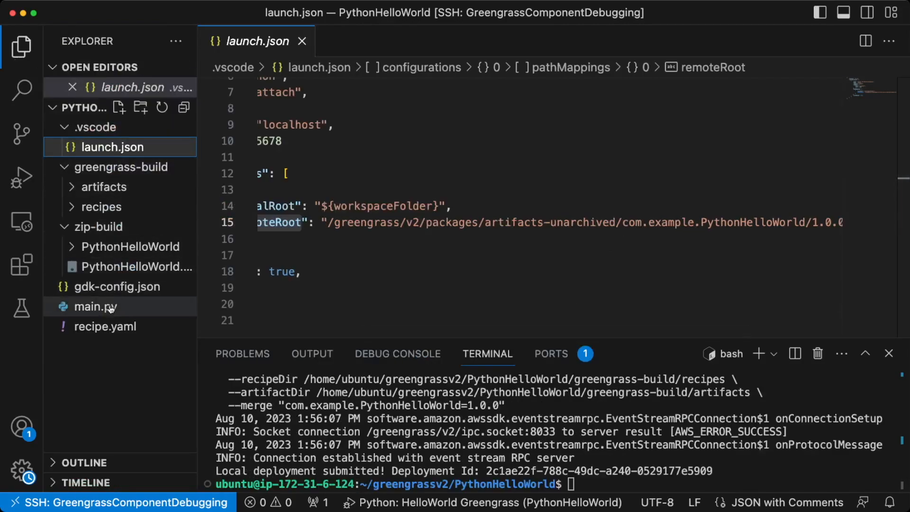
Step: Start the 'Python: HelloWorld Greengrass' debug configuration against main.py
left_click(95, 306)
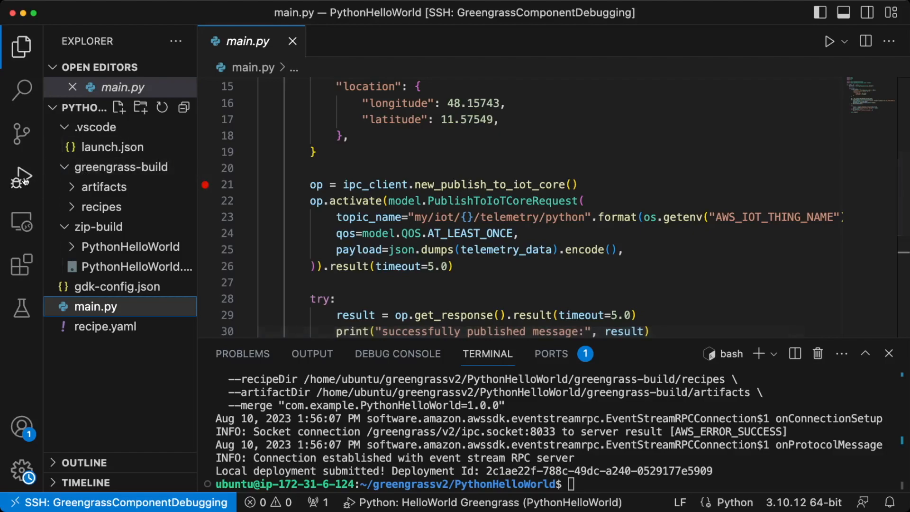
left_click(21, 177)
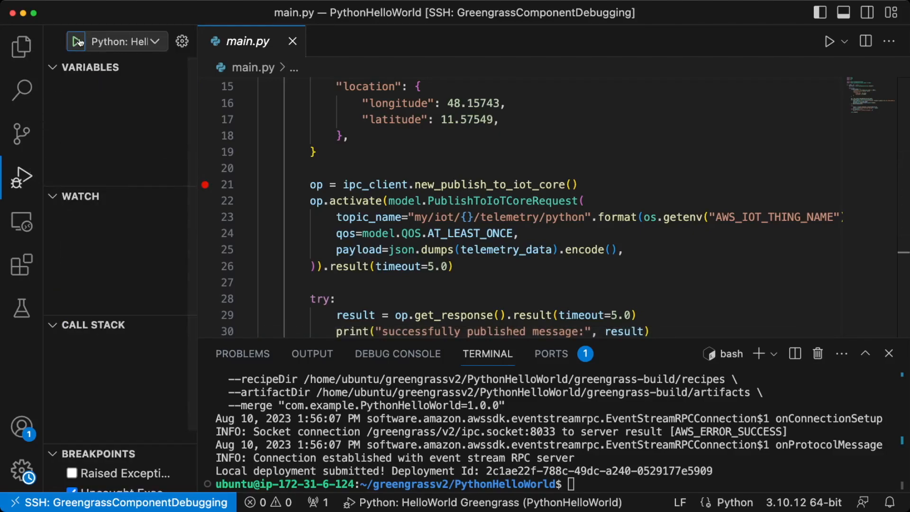
left_click(75, 41)
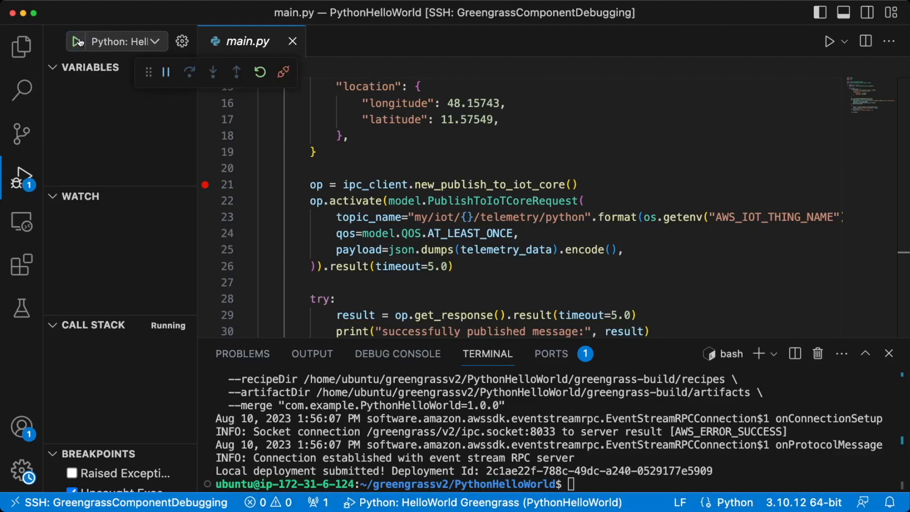
Step: Remove the line 21 breakpoint once hit and resume the component
left_click(166, 72)
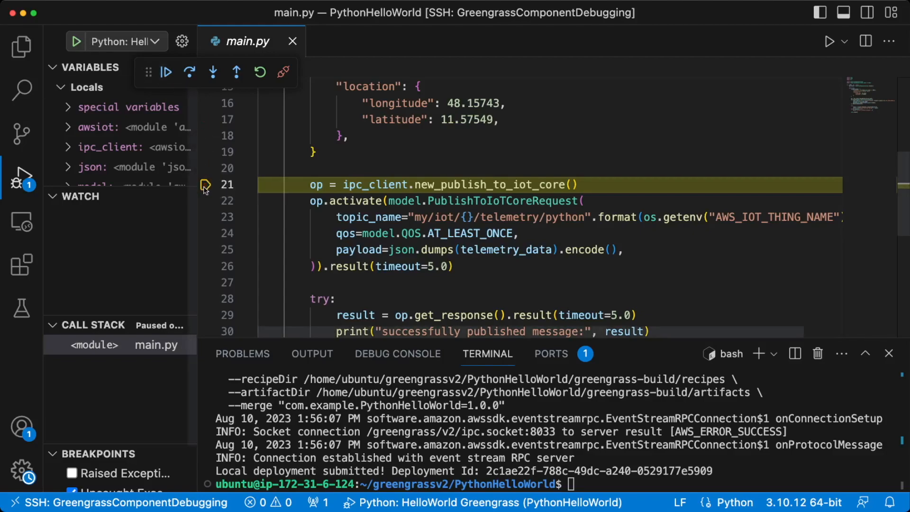
left_click(166, 72)
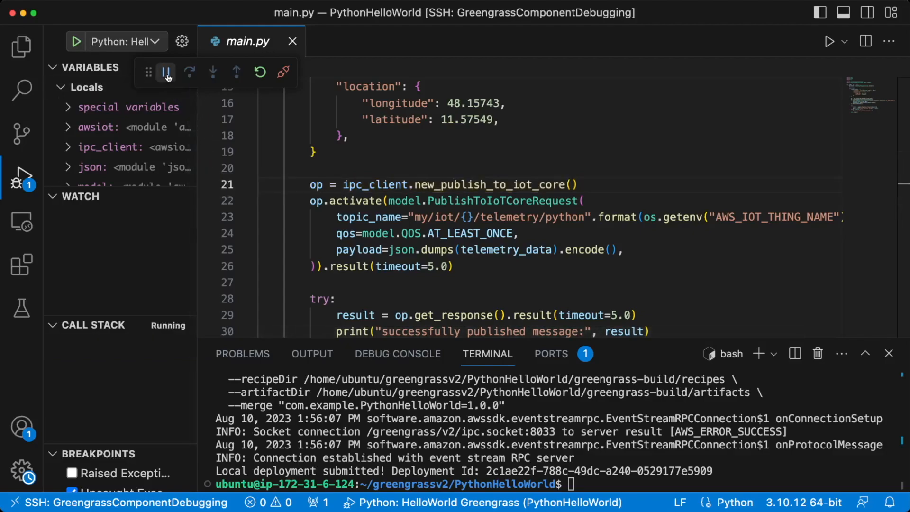
left_click(165, 72)
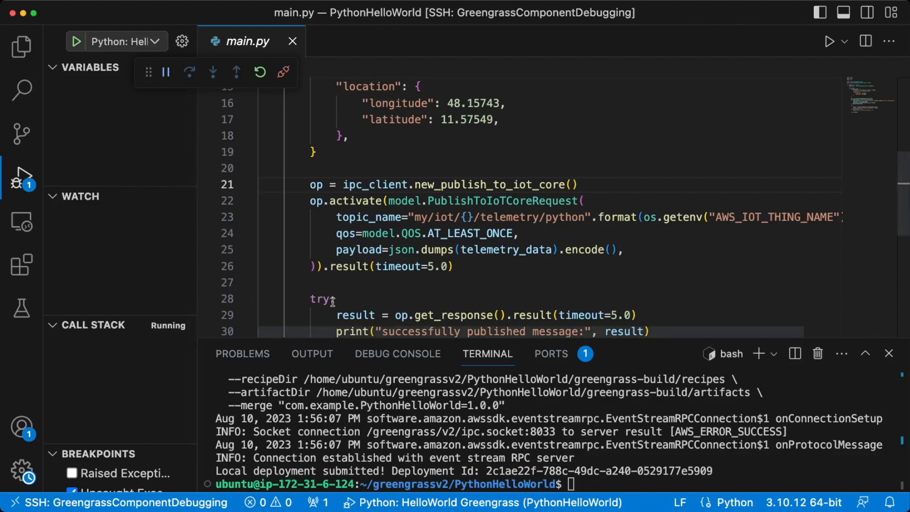
left_click(397, 353)
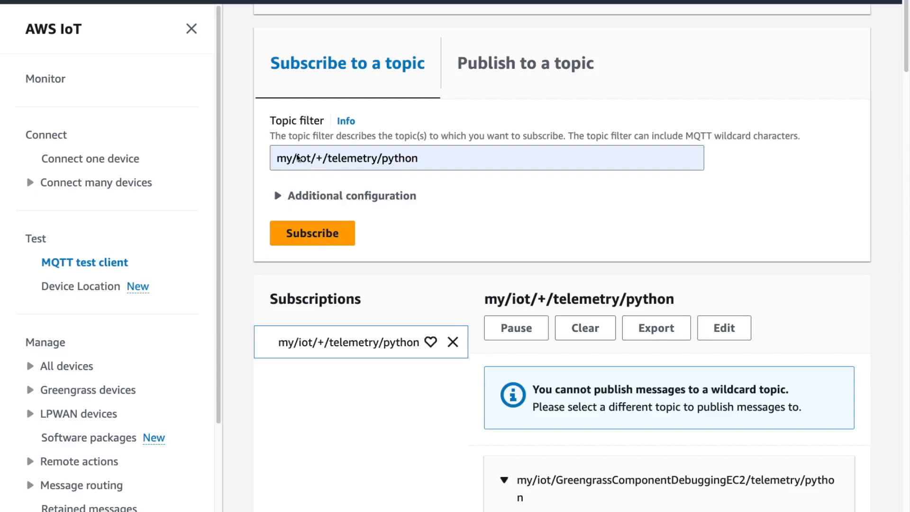
mouse_move(317, 164)
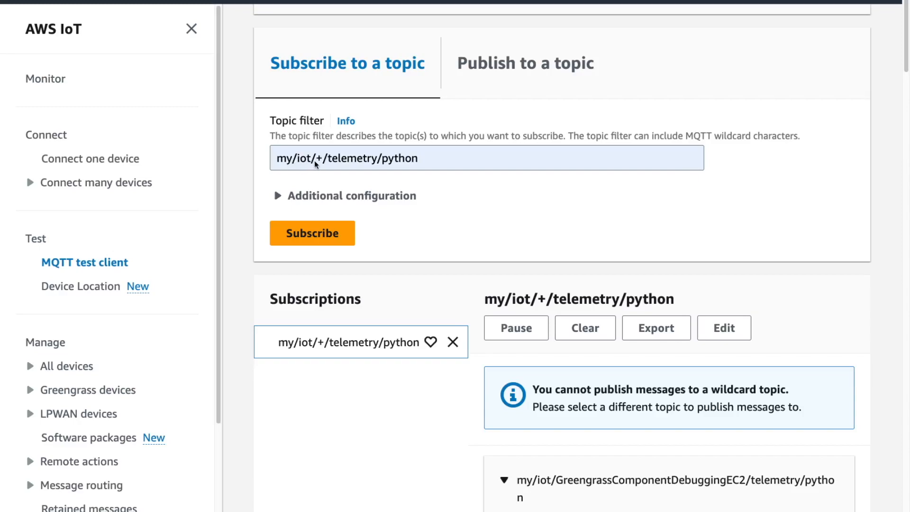
mouse_move(399, 174)
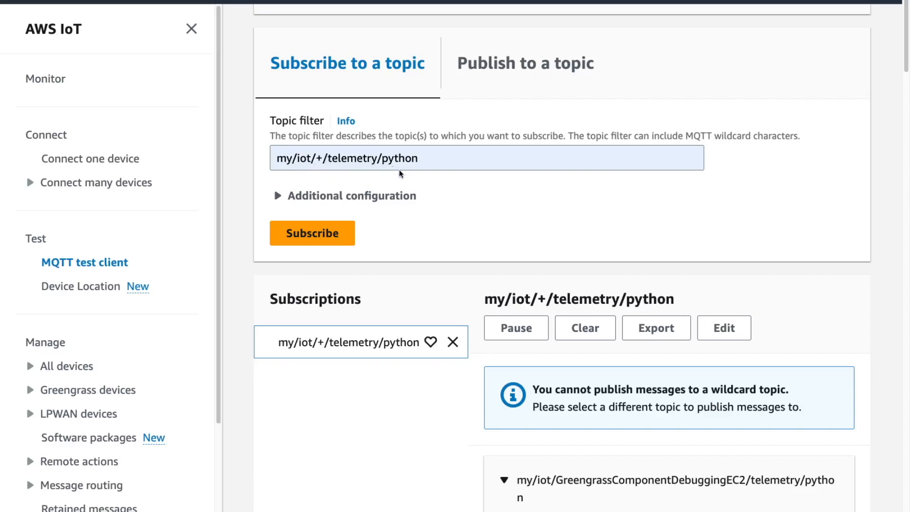
Step: Scroll through telemetry messages with battery and location on my/iot/+/telemetry/python
scroll("down", 3)
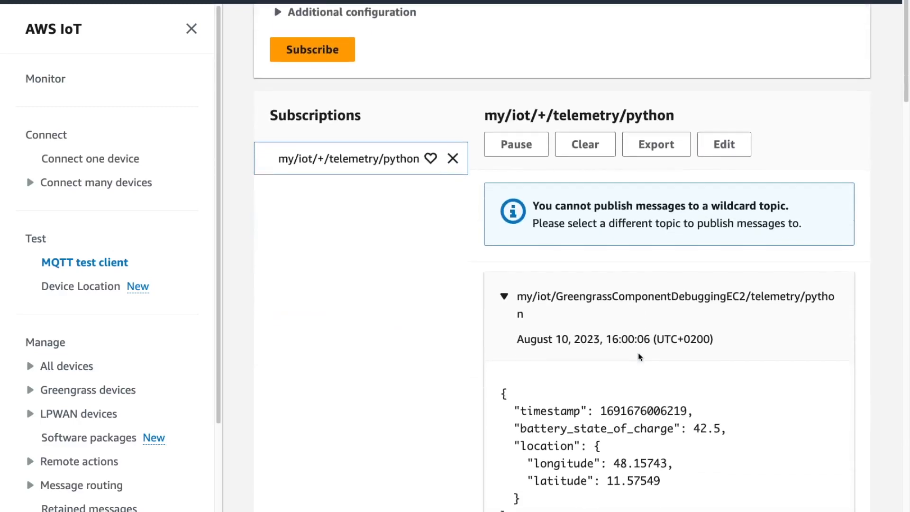
scroll("down", 3)
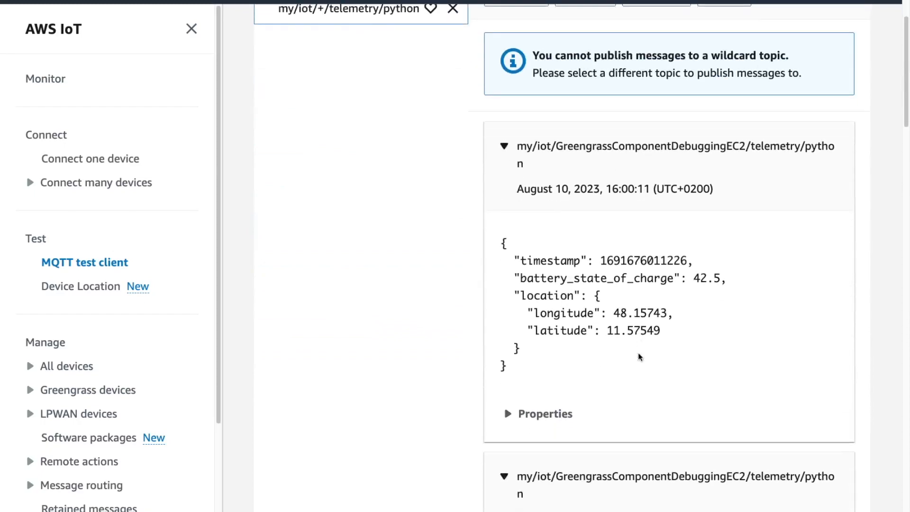